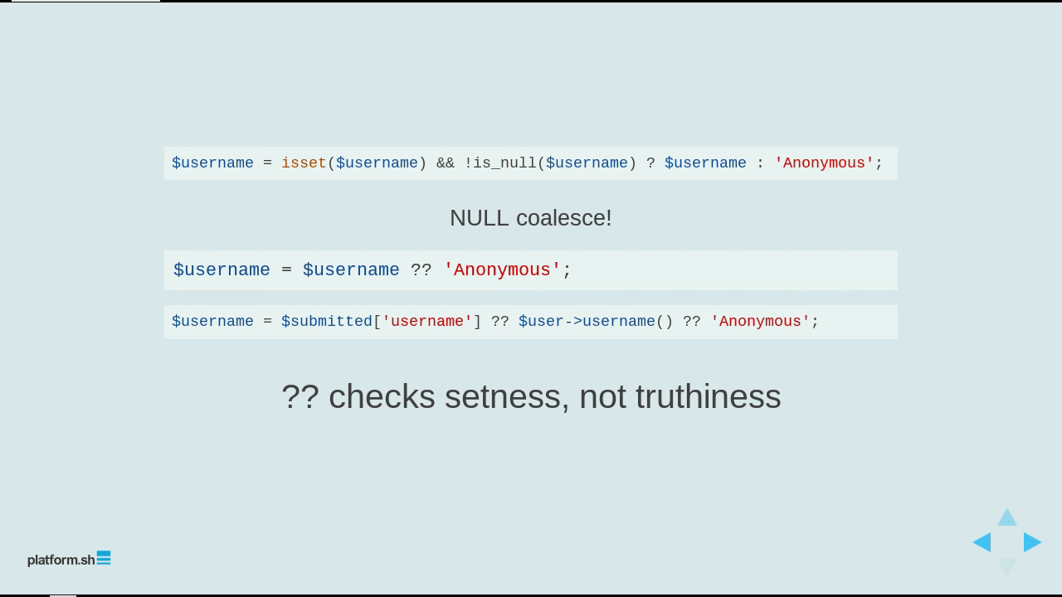
Step: Advance two slides to the 'Fatal errors suck' try/catch \Error code slide
{"action": "left_click", "coordinate": [1032, 542]}
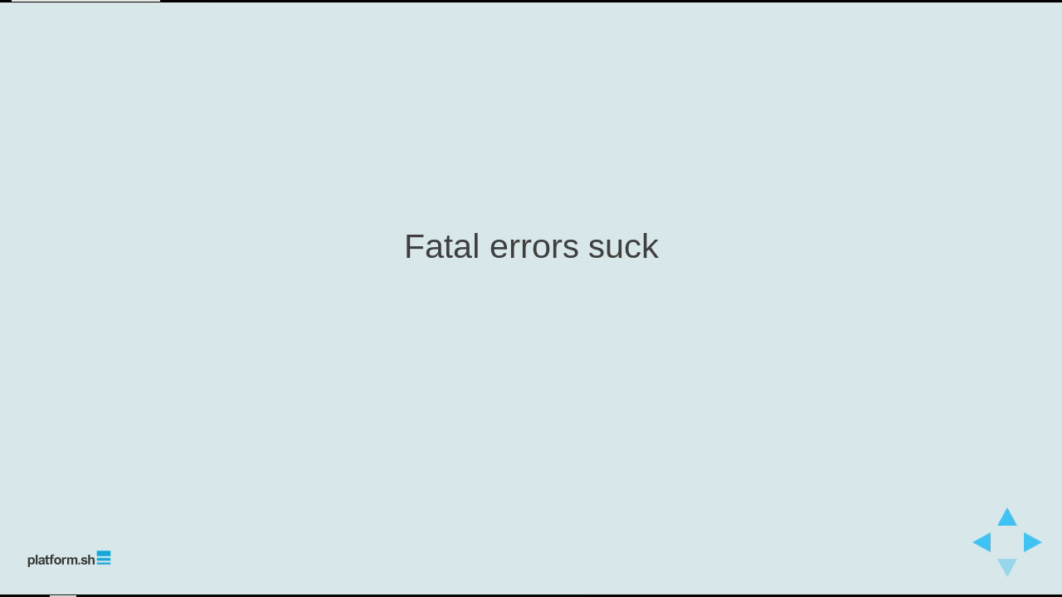
{"action": "left_click", "coordinate": [1033, 542]}
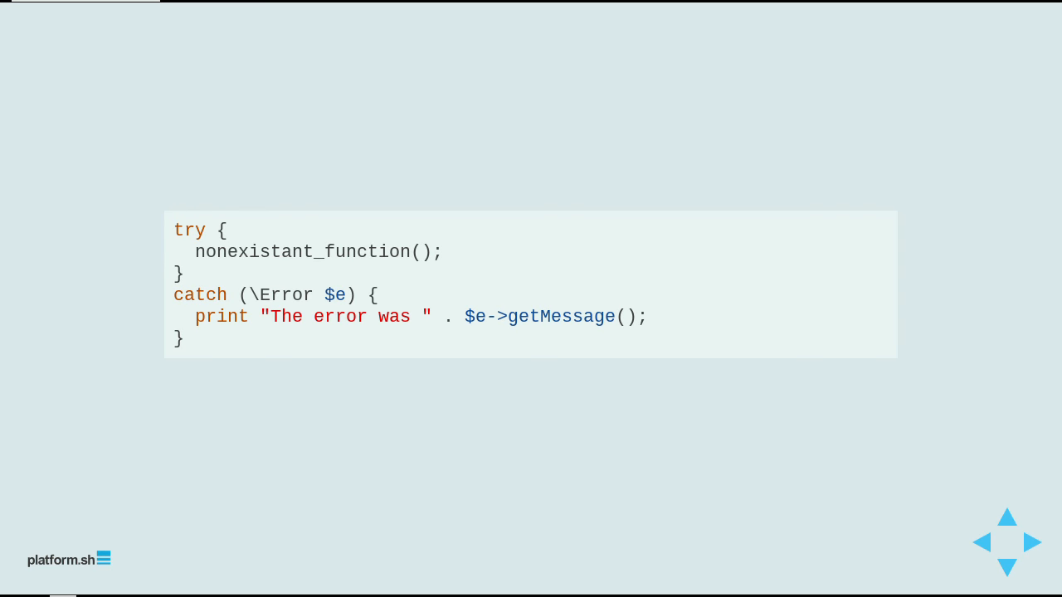
{"action": "left_click", "coordinate": [1032, 542]}
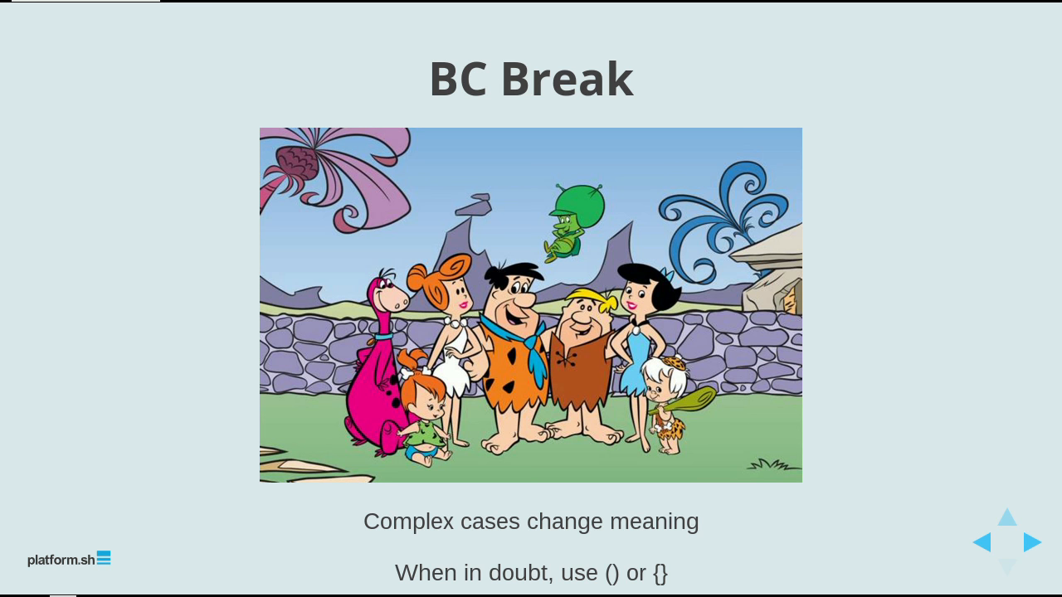
Step: Advance past the Flintstones 'BC Break' slide to the 'It goes to 11' volume knob
{"action": "left_click", "coordinate": [1031, 542]}
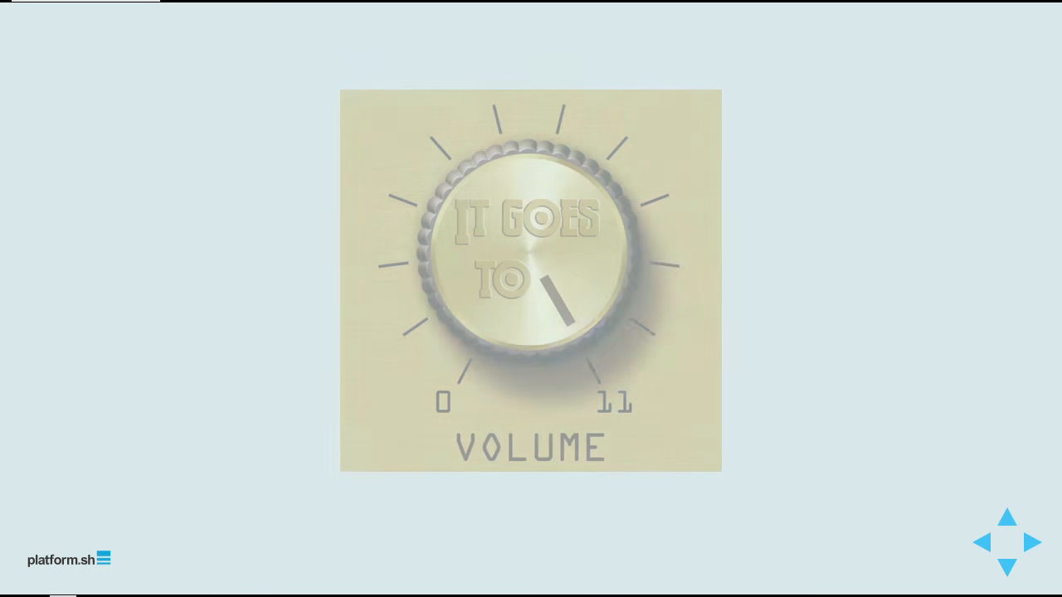
Step: Advance from the volume knob image to the "But I'm scared of .0 releases!" quote
{"action": "left_click", "coordinate": [1031, 542]}
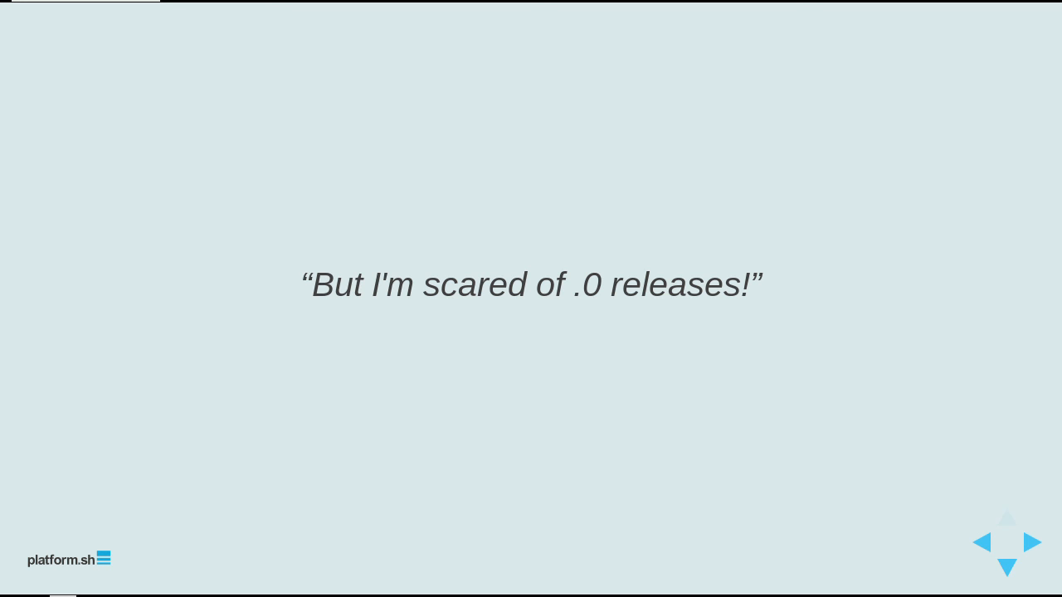
Step: Advance to the closing Larry Garfield, Platform.sh speaker credits slide
{"action": "left_click", "coordinate": [1032, 542]}
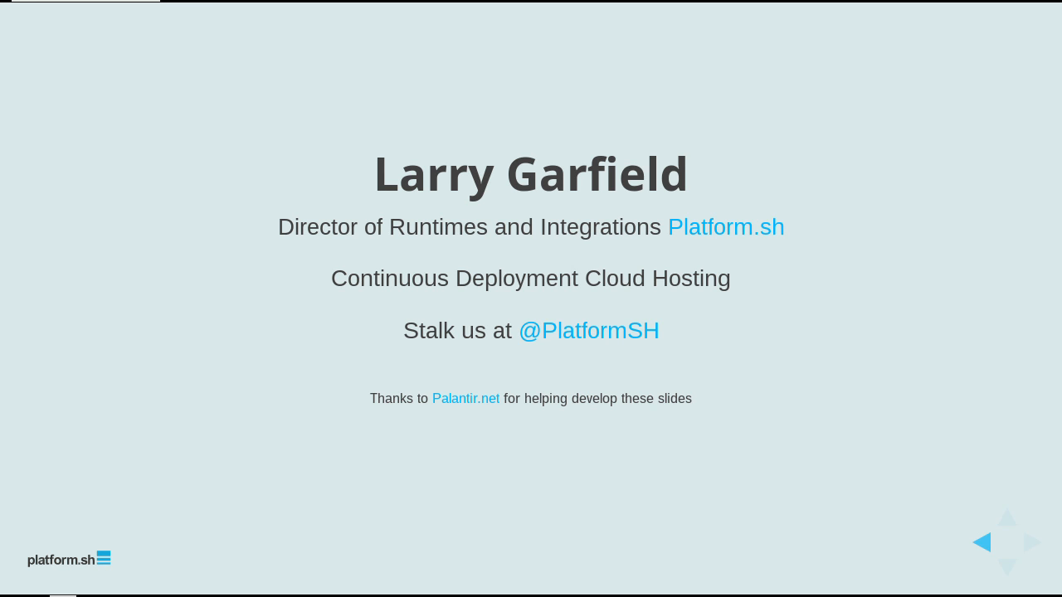